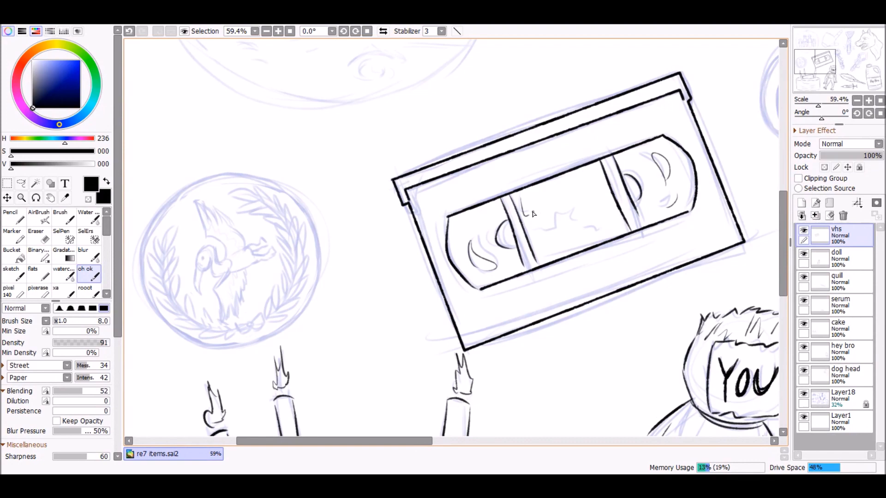
Trace black pen outlines over the blue VHS tape sketch on the vhs layer.
left_click(266, 31)
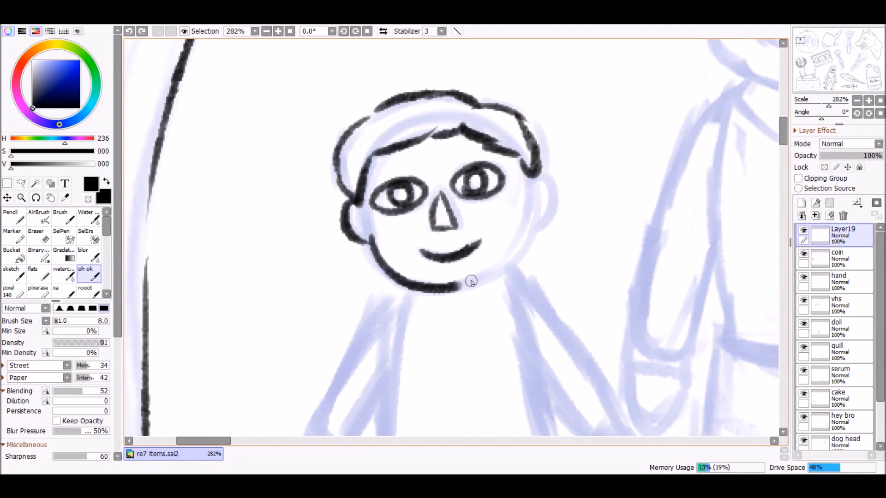
Scroll the canvas while inking the boy and the father's glasses on Layer19.
scroll("down", 3)
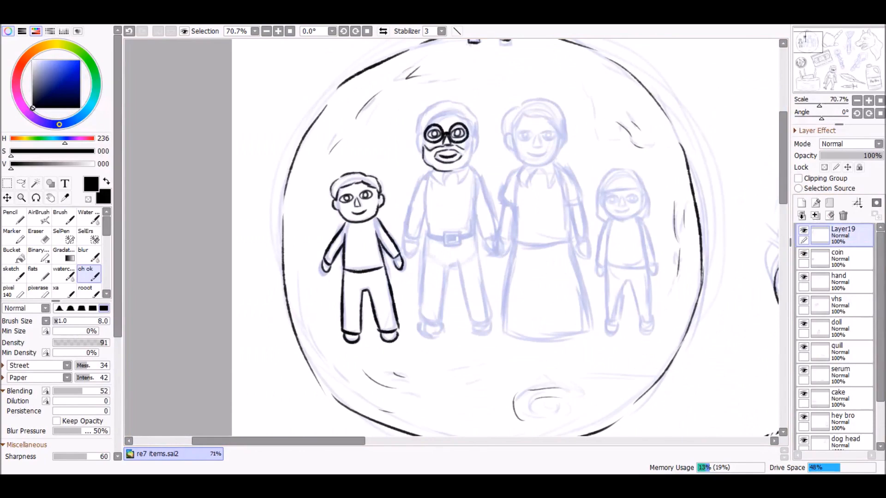